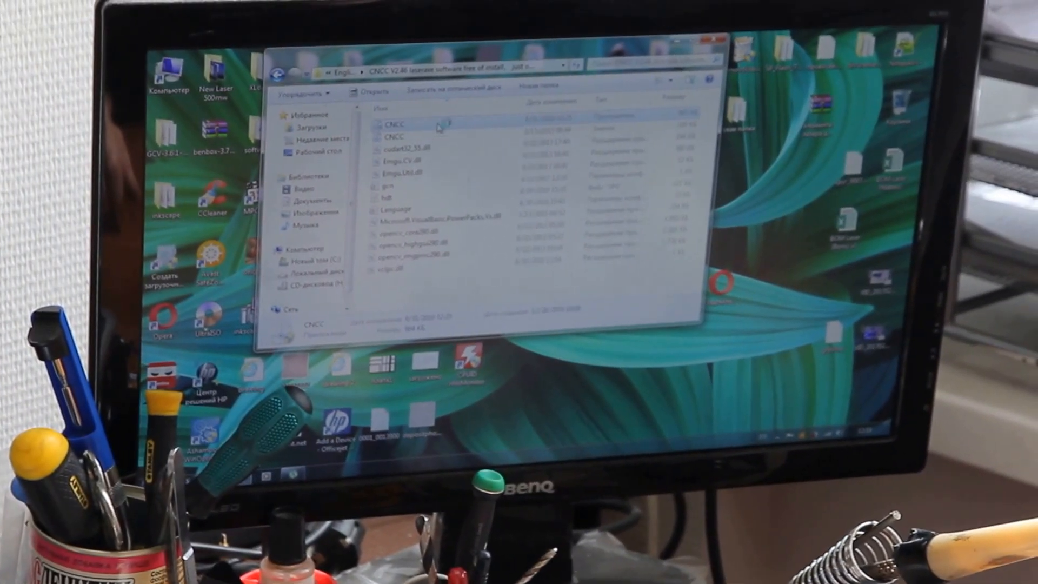
Launch CNCC.exe from the CNCC V2.46 install folder
double_click(397, 124)
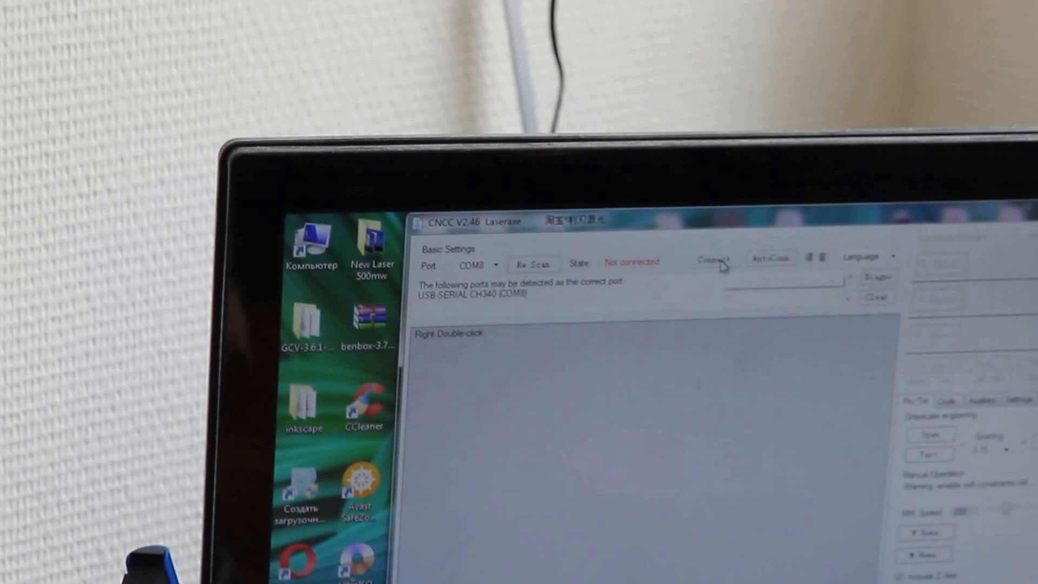
Connect to the laser engraver on port COM8
left_click(714, 258)
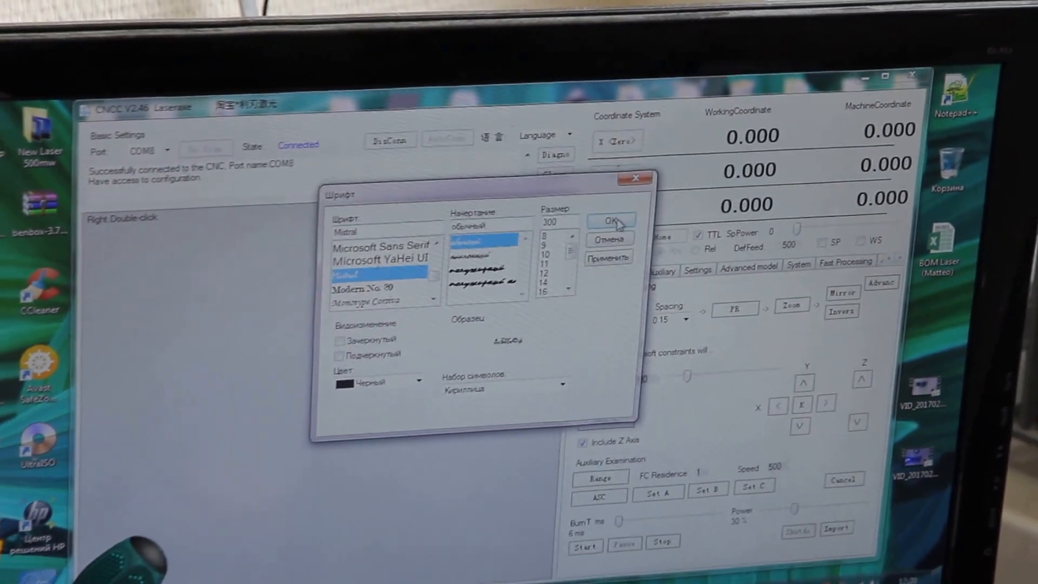
Confirm the Mistral typeface at size 300 for the engraving text
left_click(608, 219)
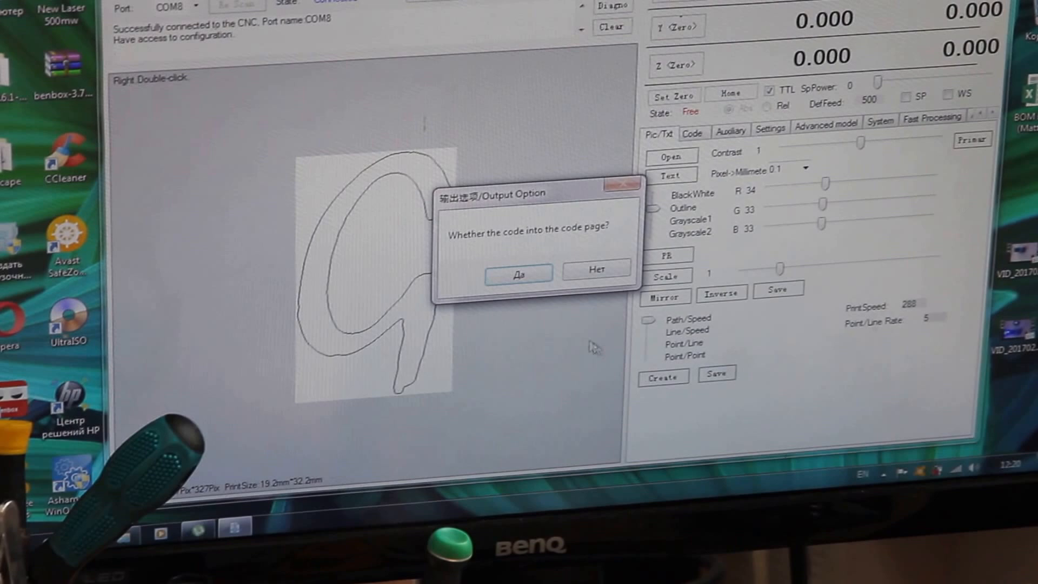
Send the generated G-code for the G outline to the code page
left_click(518, 273)
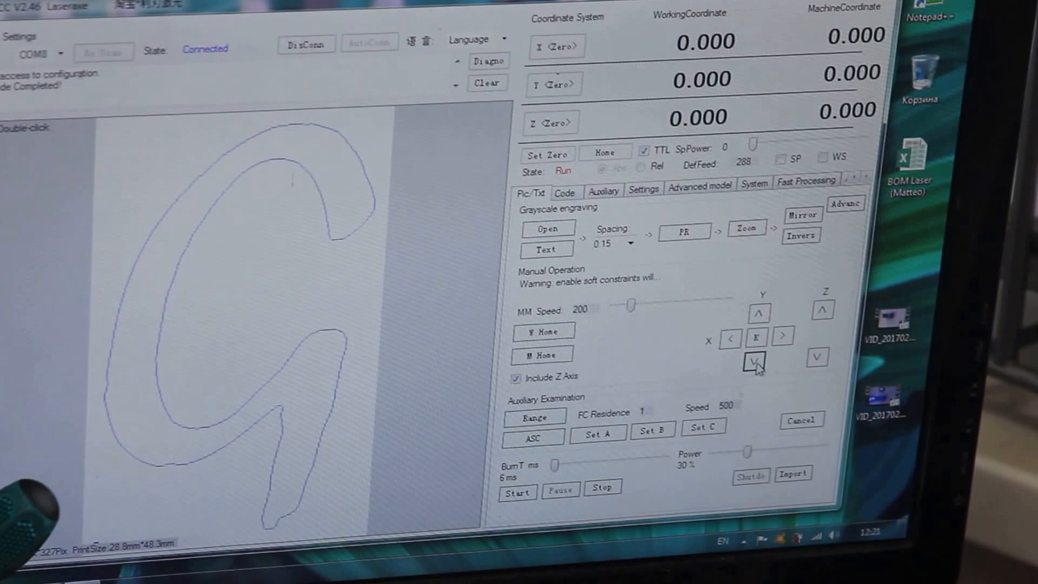
Load the butterfly image onto the canvas in Outline mode
left_click(547, 229)
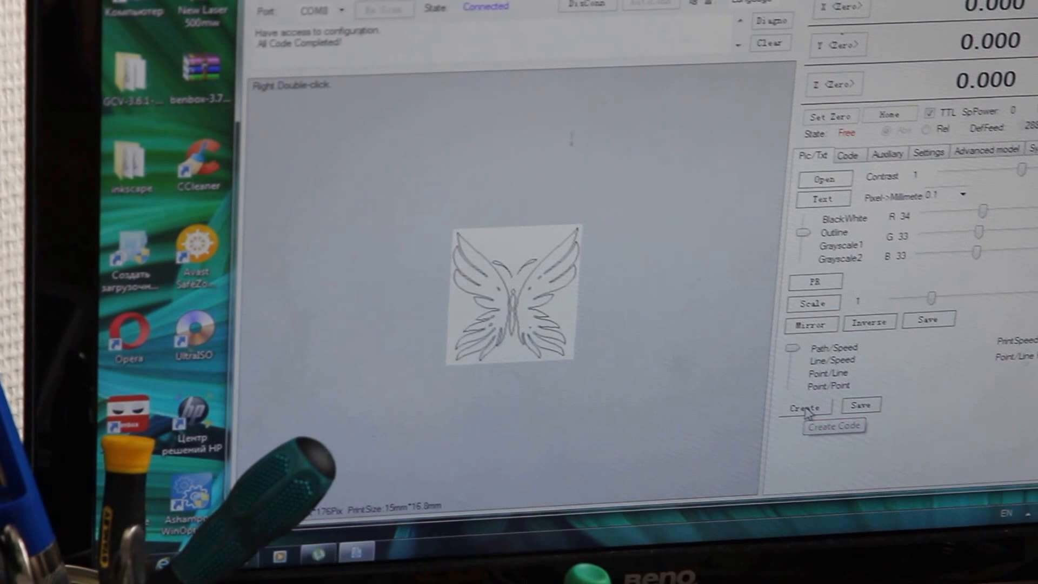
Create G-code from the butterfly outline, send it to the code page and start the engraving run
left_click(807, 406)
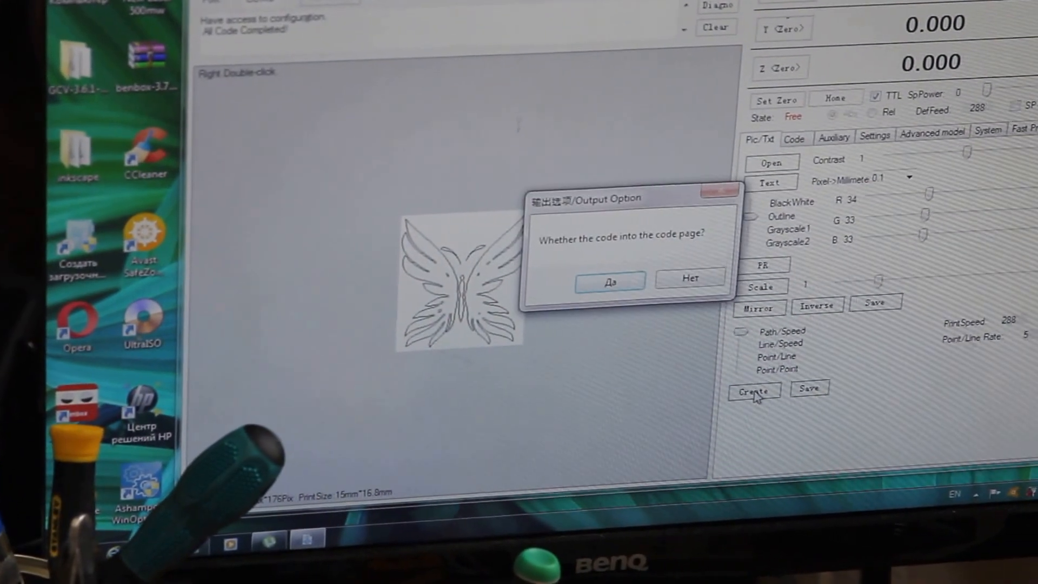
left_click(610, 279)
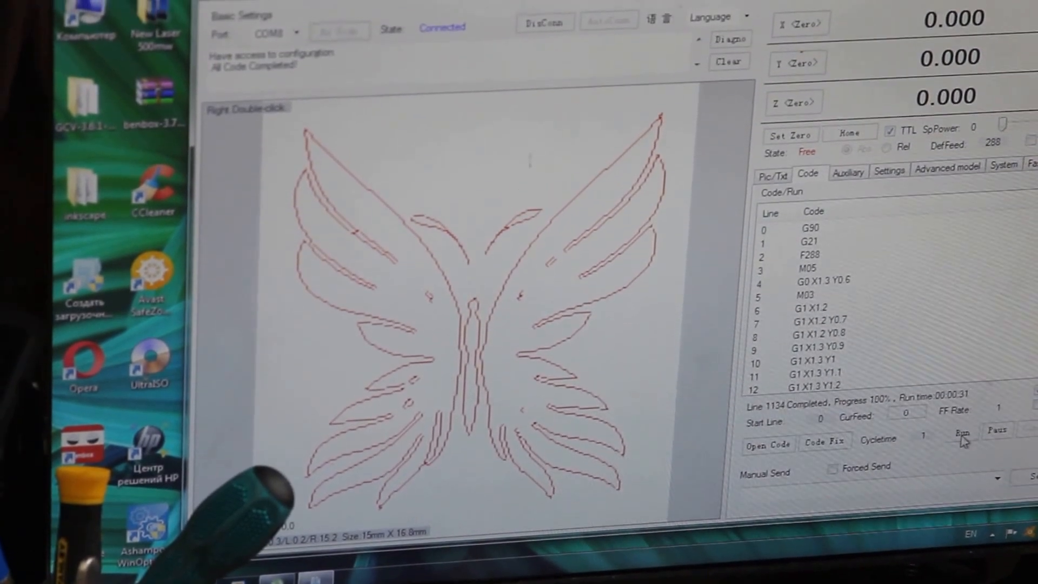
left_click(961, 432)
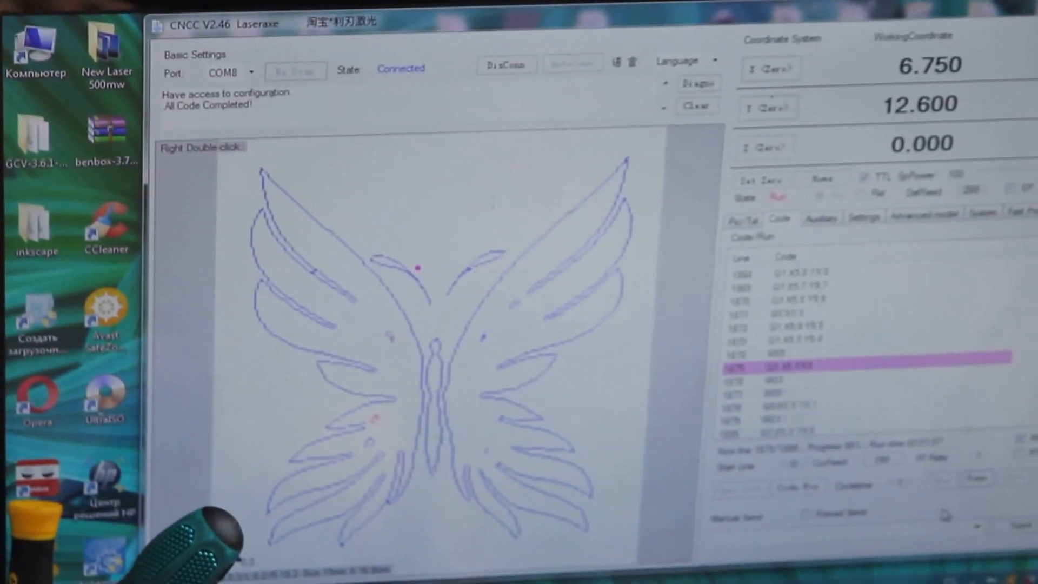